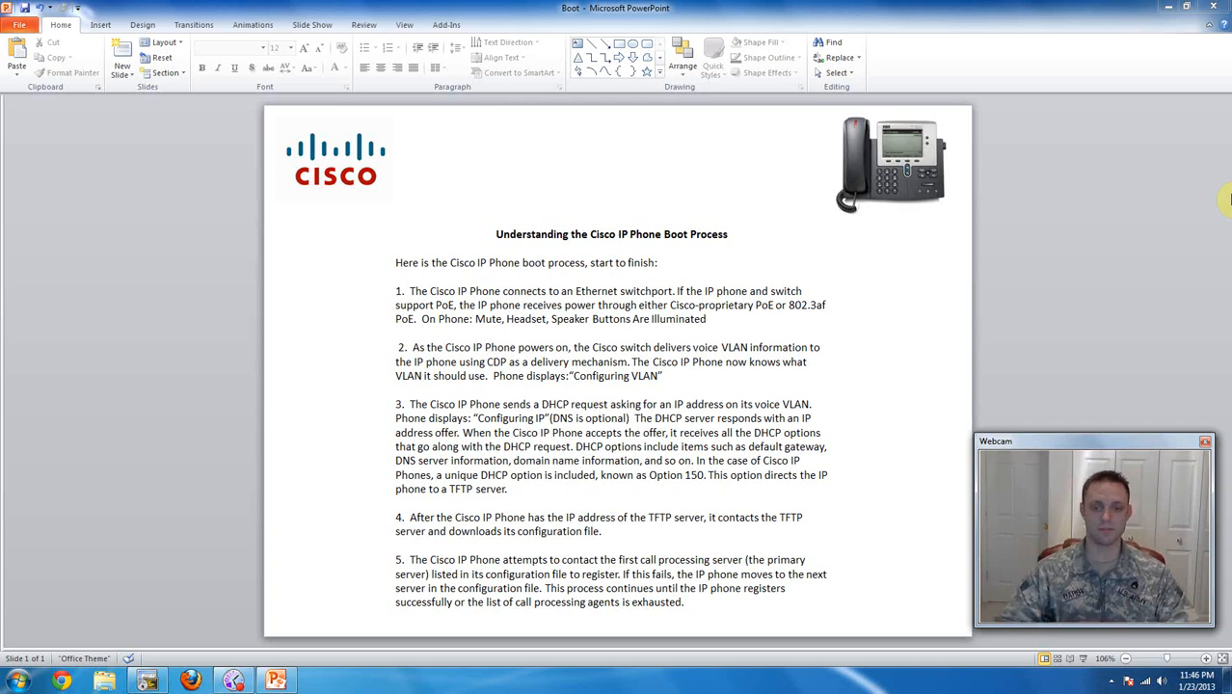
- Return from the boot-process slide to the SecureCRT switch session
double_click(663, 297)
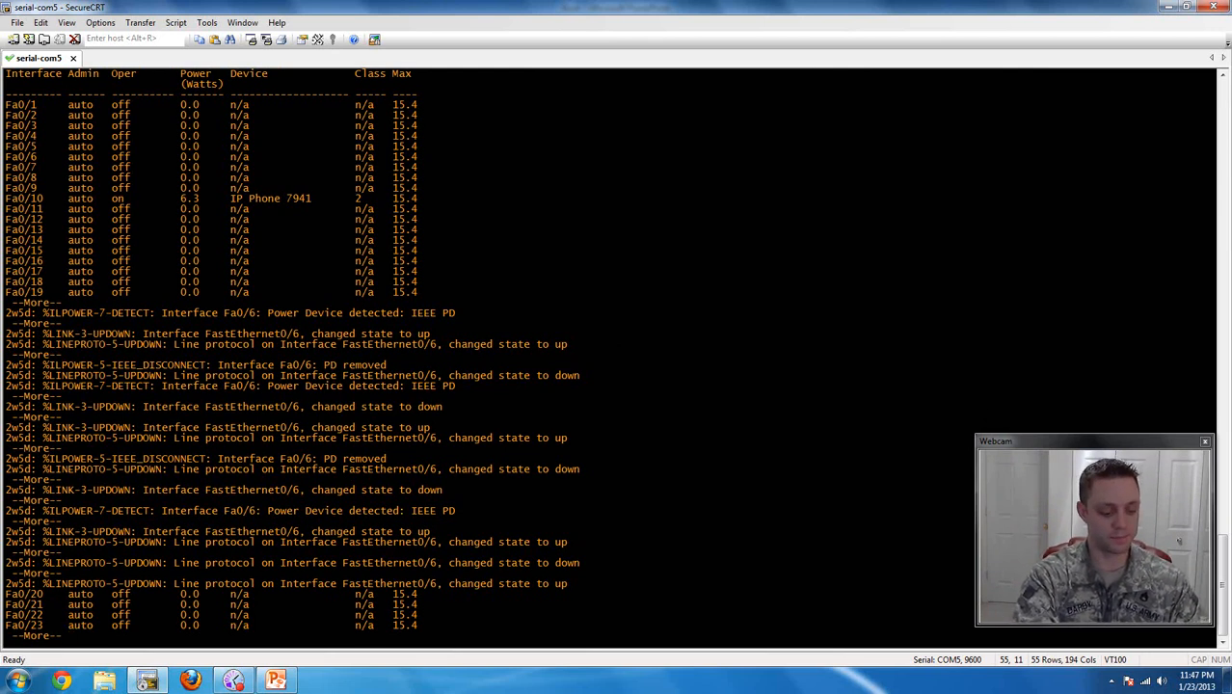
- Clear the terminal and enter 'show power inline' at the SW1# prompt
click(67, 22)
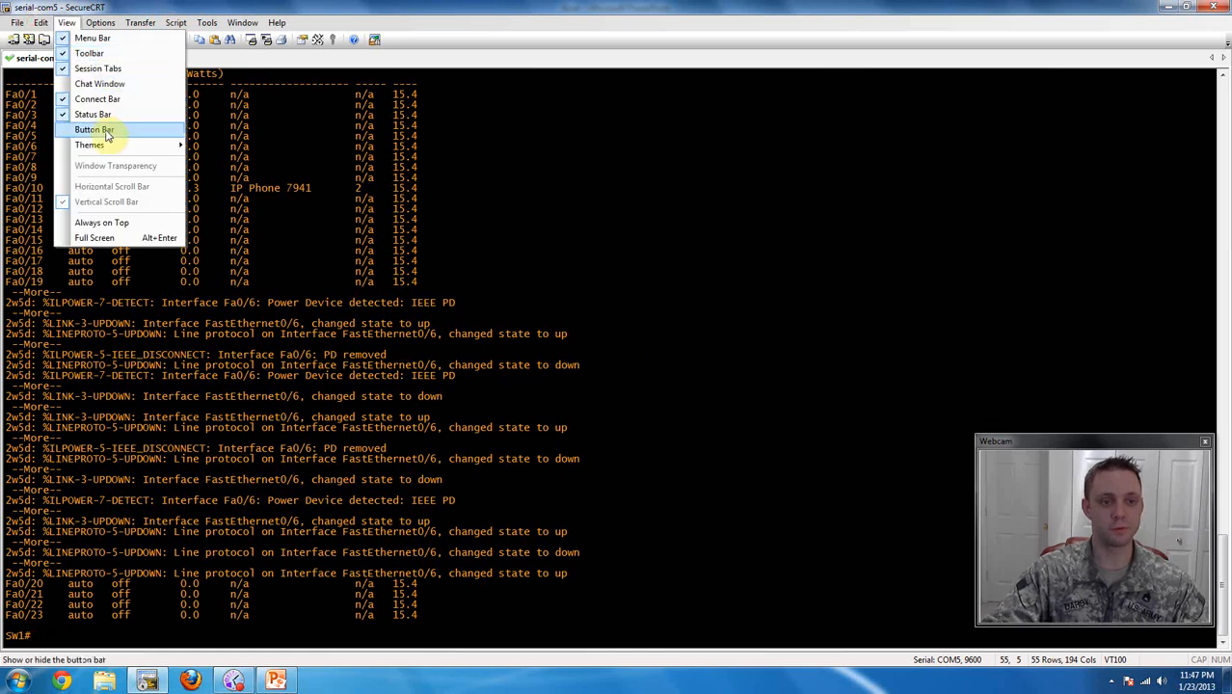
click(95, 129)
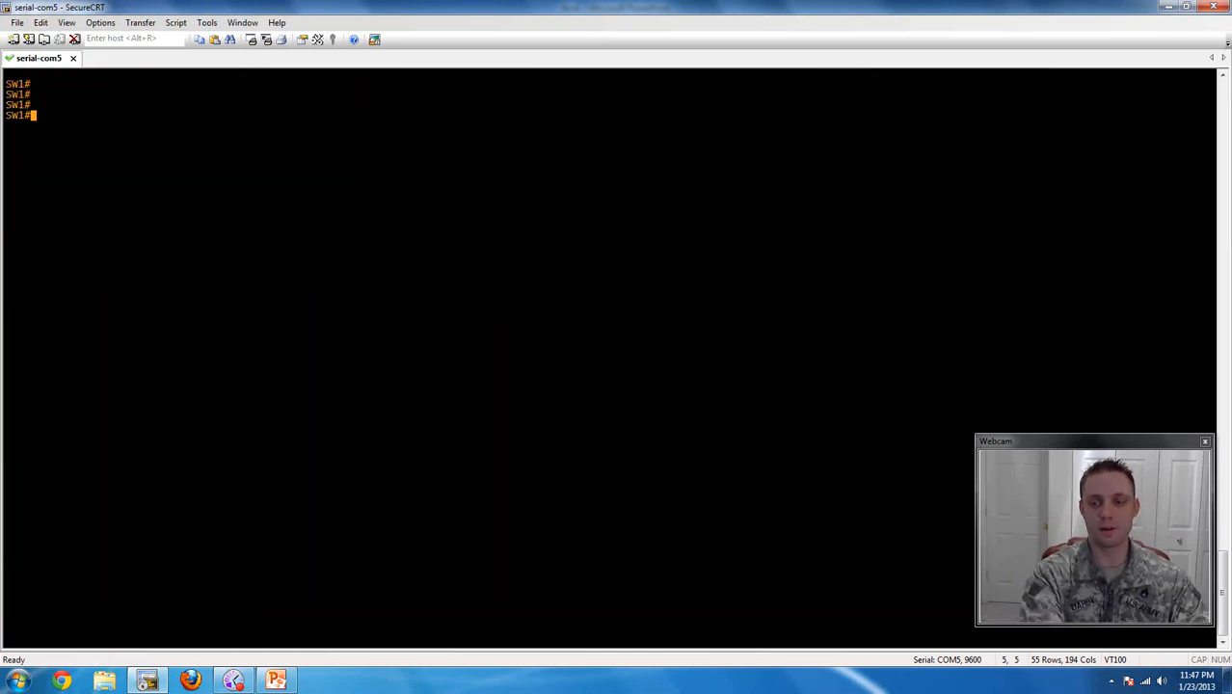
text(show power)
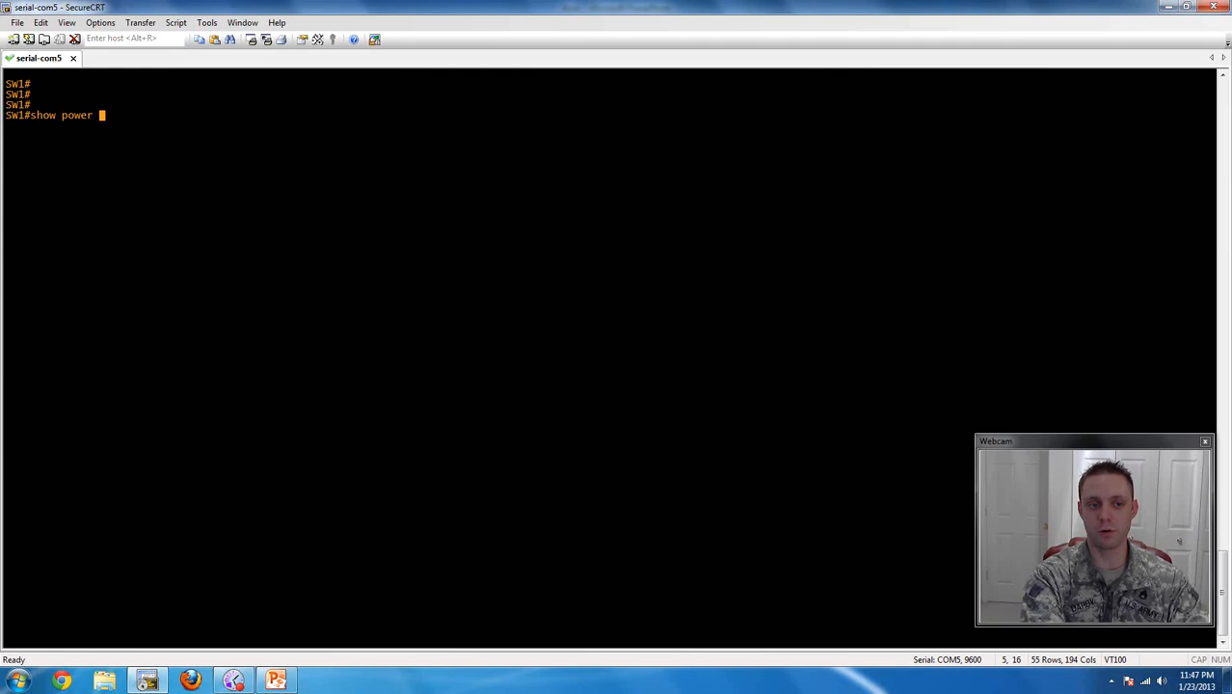
text(inline)
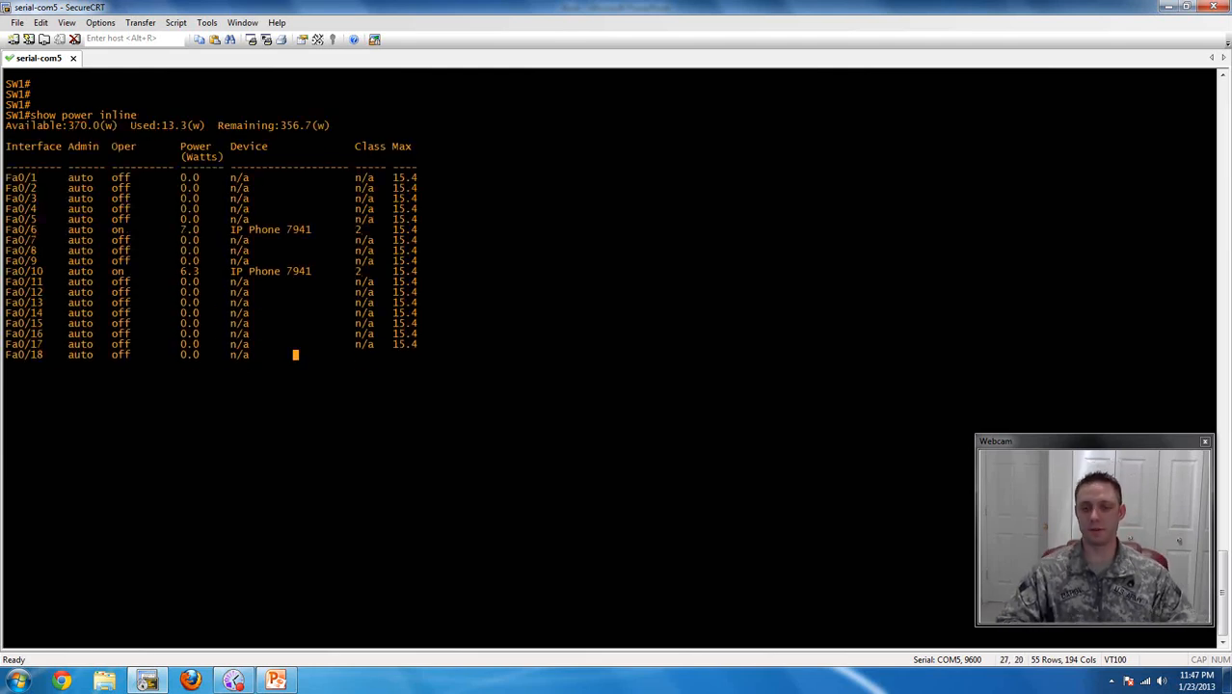
- Run 'show power inline' to list PoE totals and port power draw
key(space)
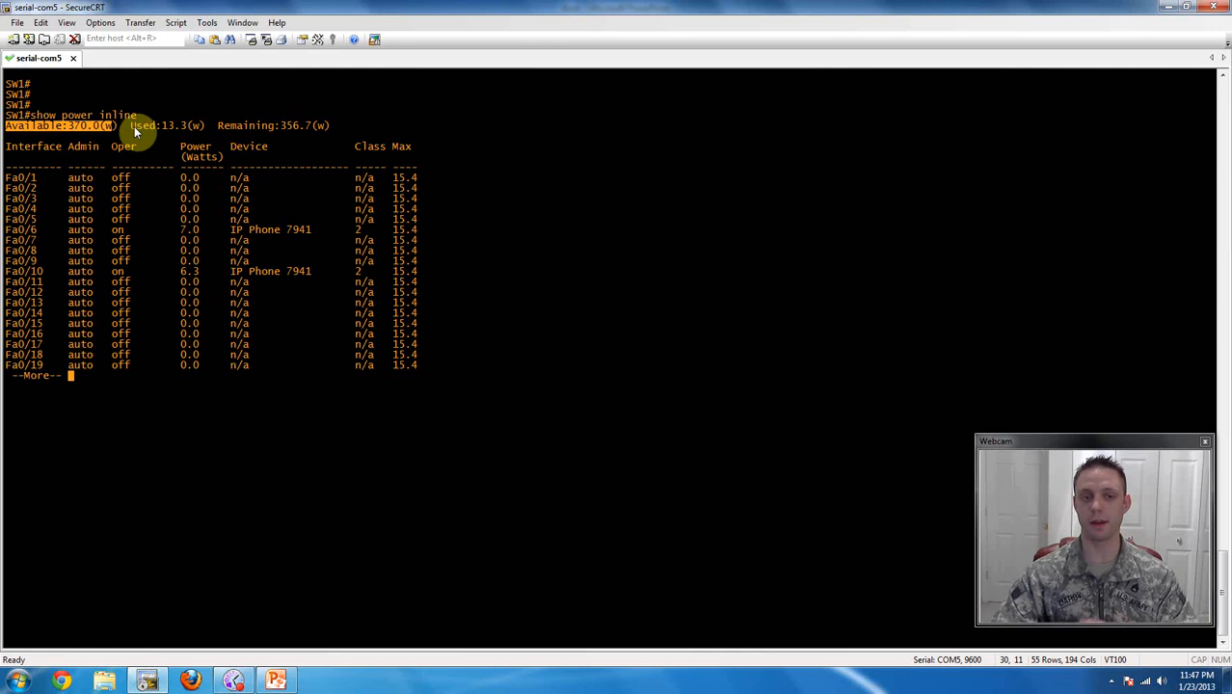
mouse_move(283, 131)
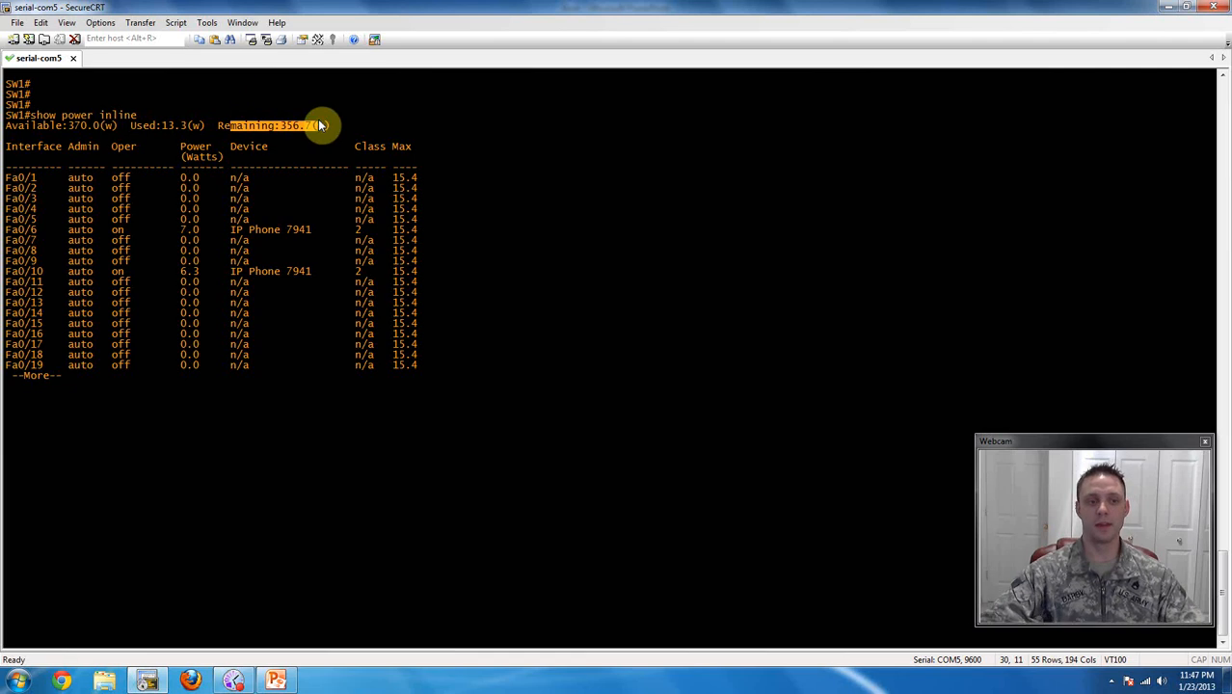
mouse_move(415, 246)
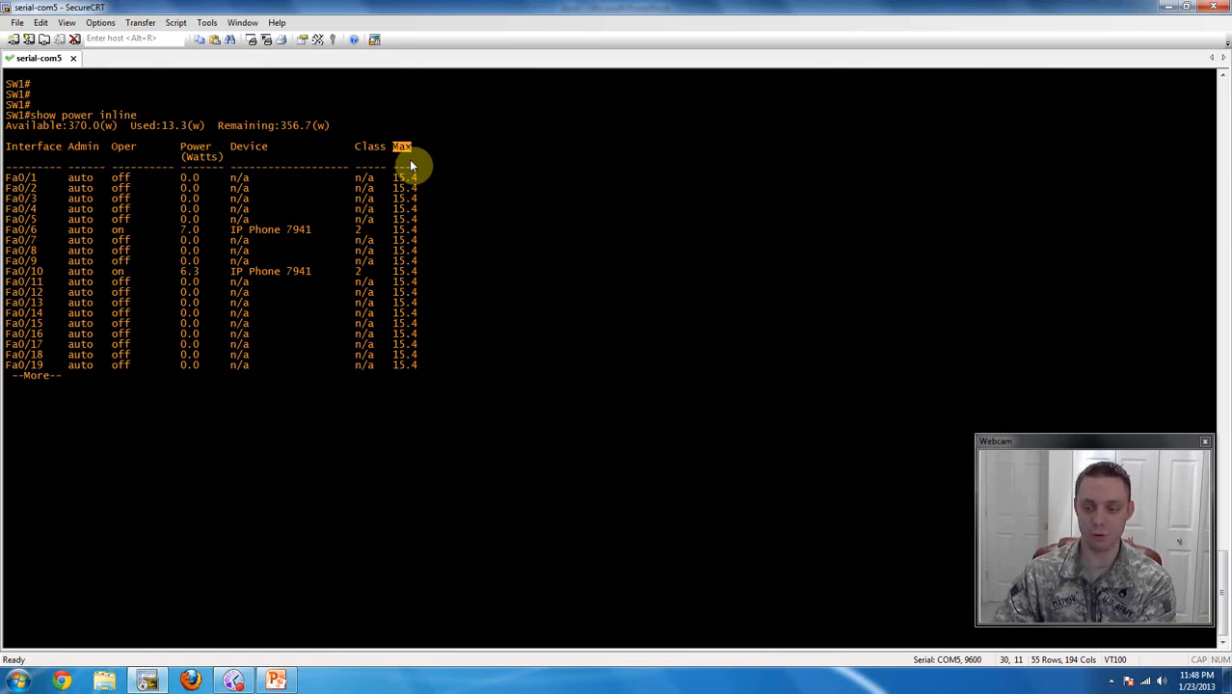
mouse_move(29, 275)
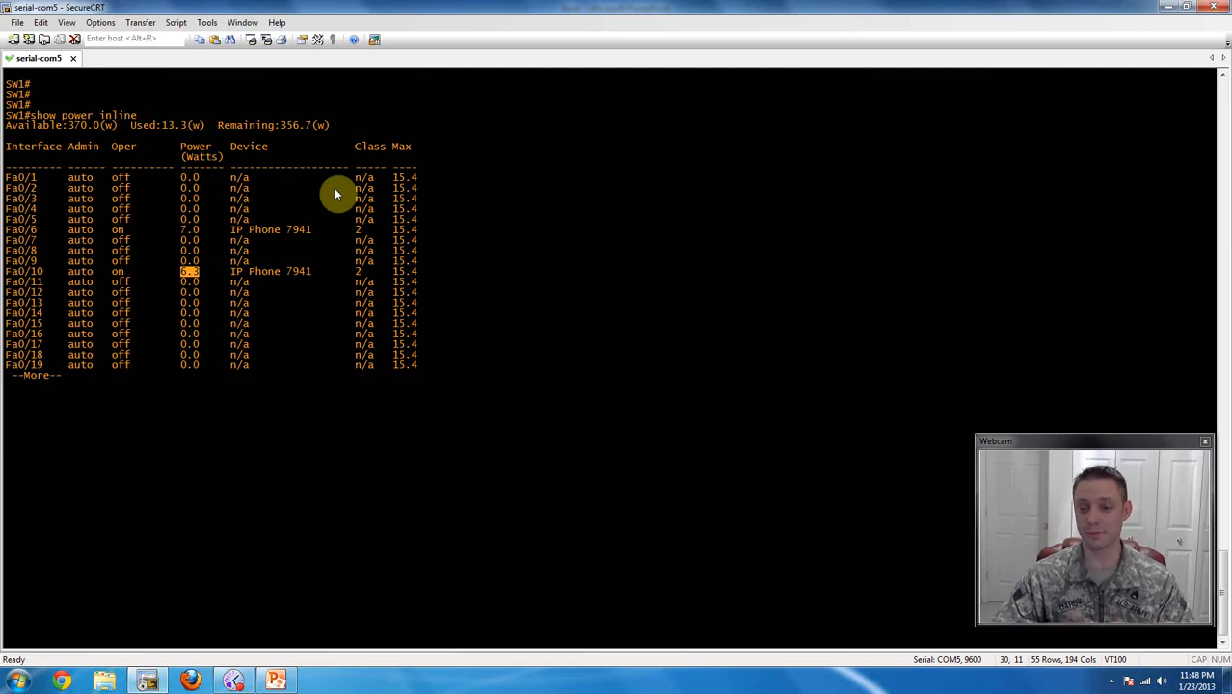
mouse_move(200, 366)
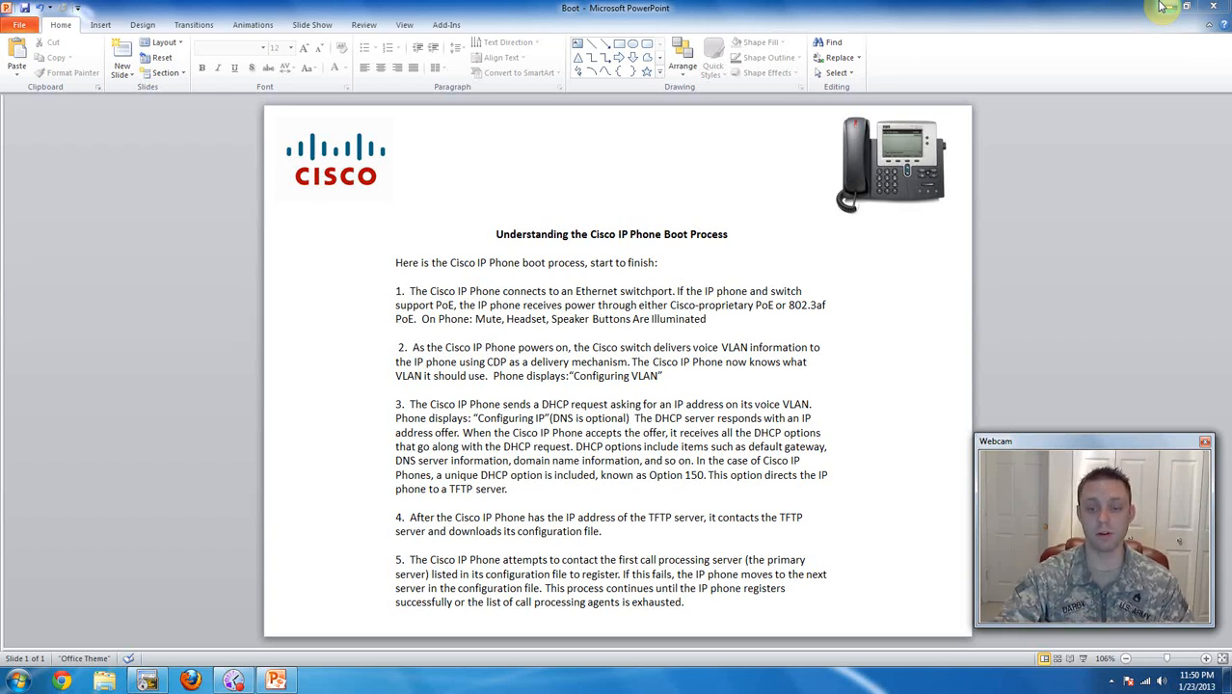
- Highlight 'Option 150' in step 3 of the slide, then return to SecureCRT
double_click(506, 517)
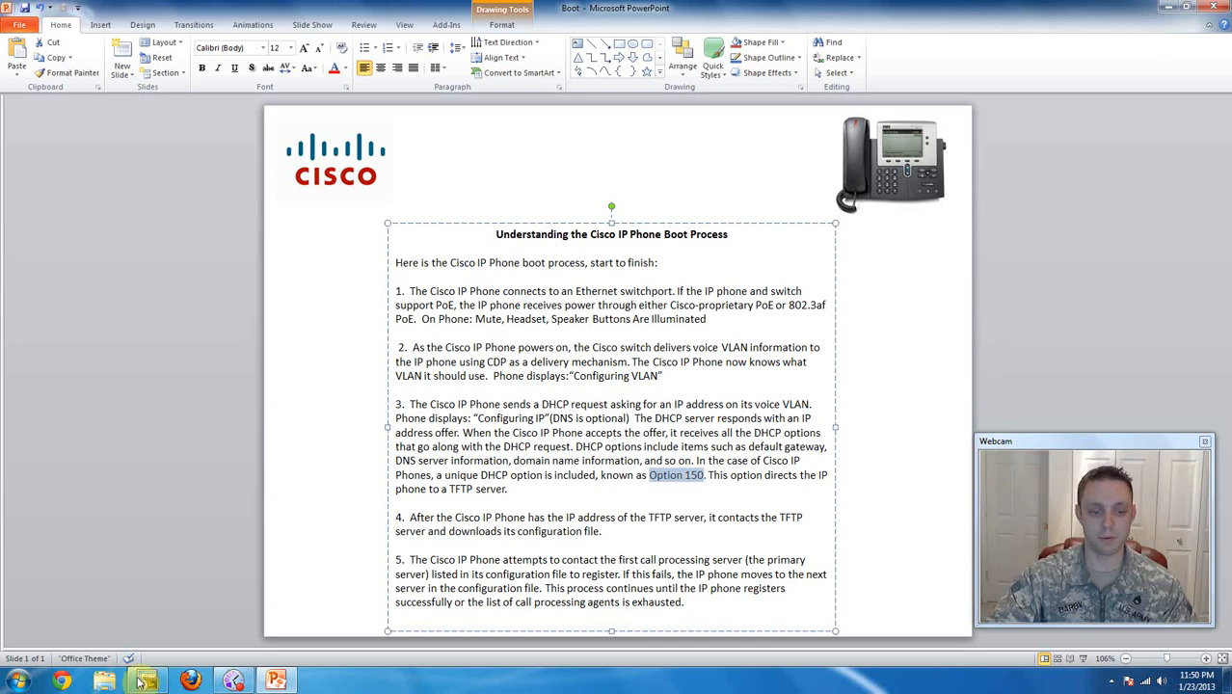
click(147, 681)
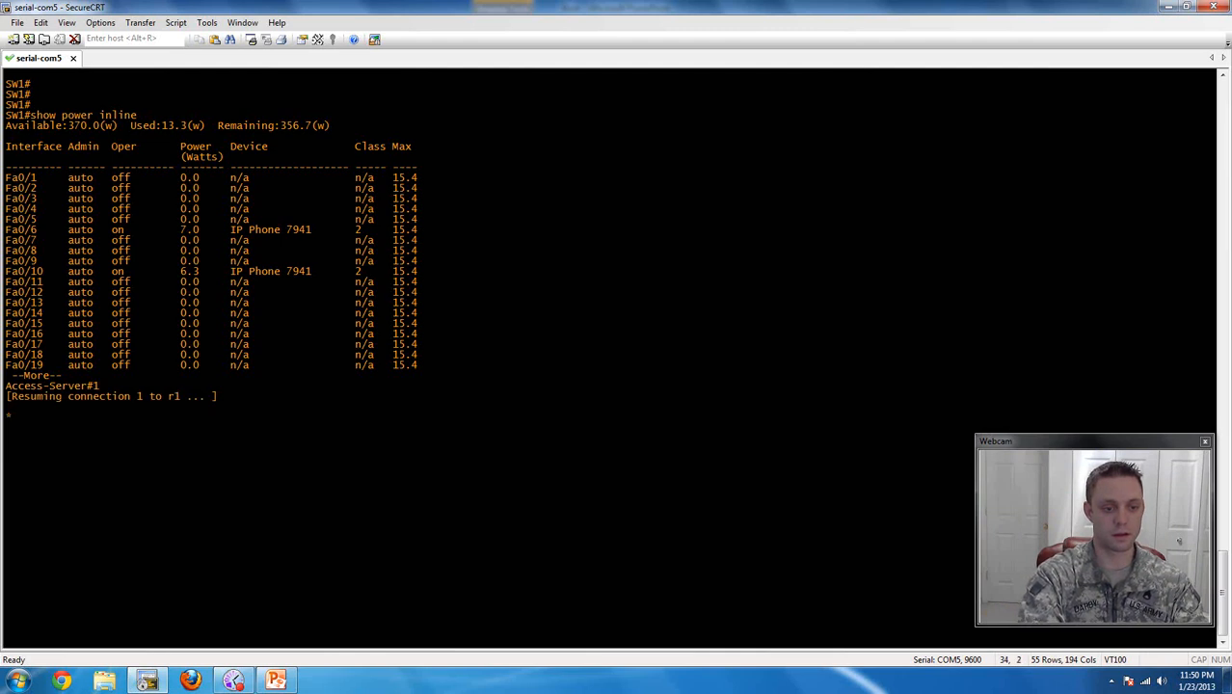
- Enter privileged mode with 'en' and run 'show run | s ip dhcp'
text(en)
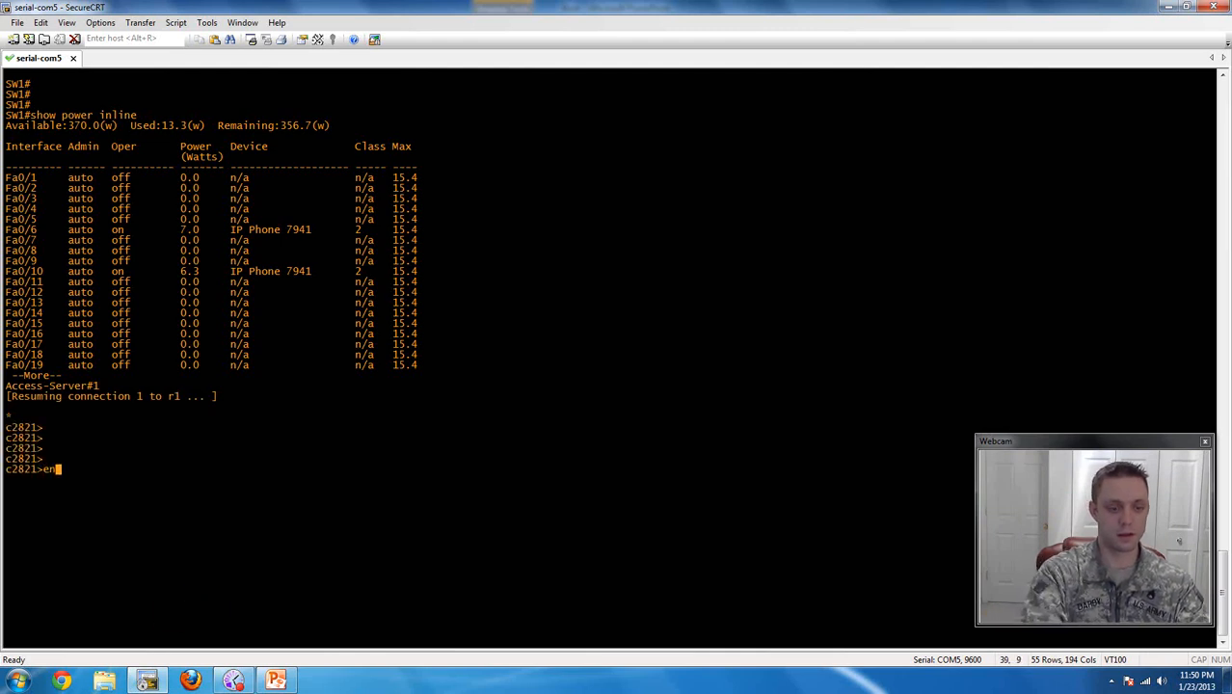
text(show run | s)
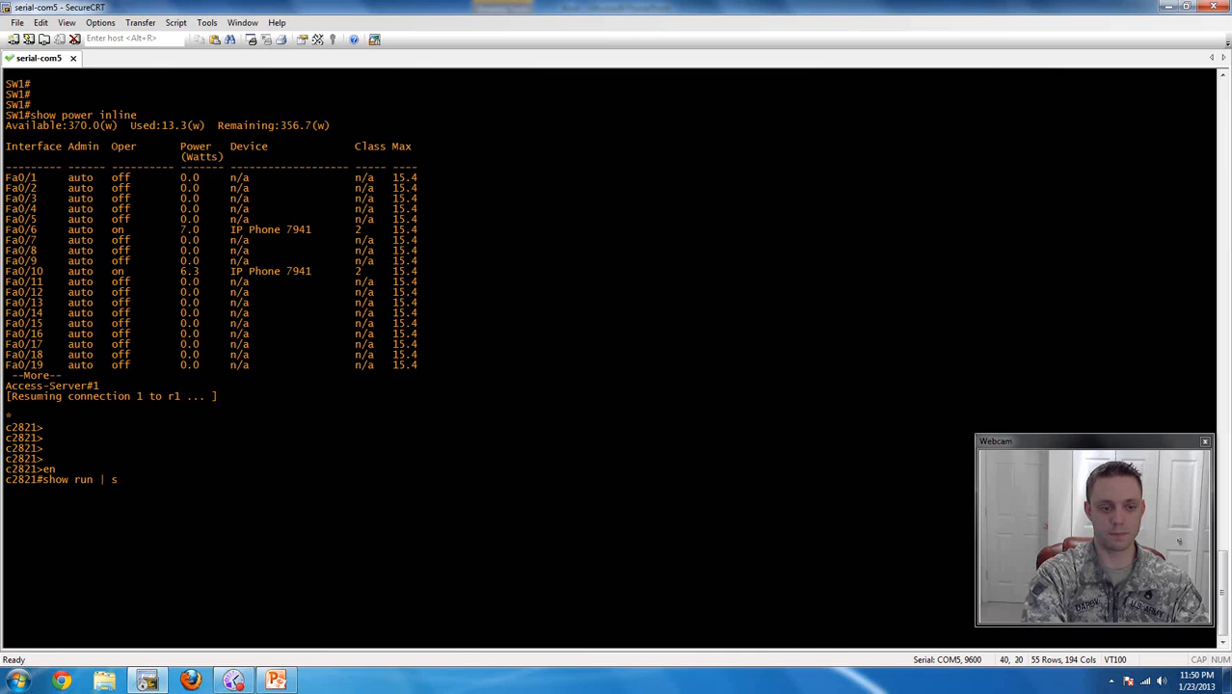
text(ip dhcp)
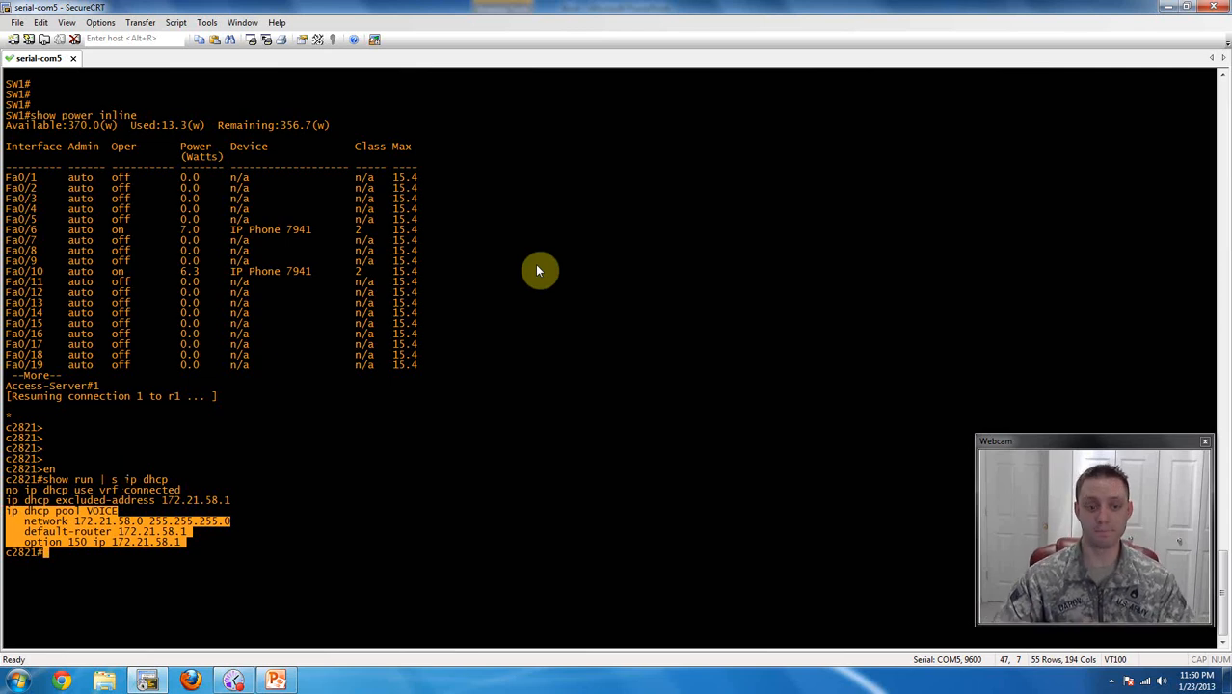
mouse_move(287, 511)
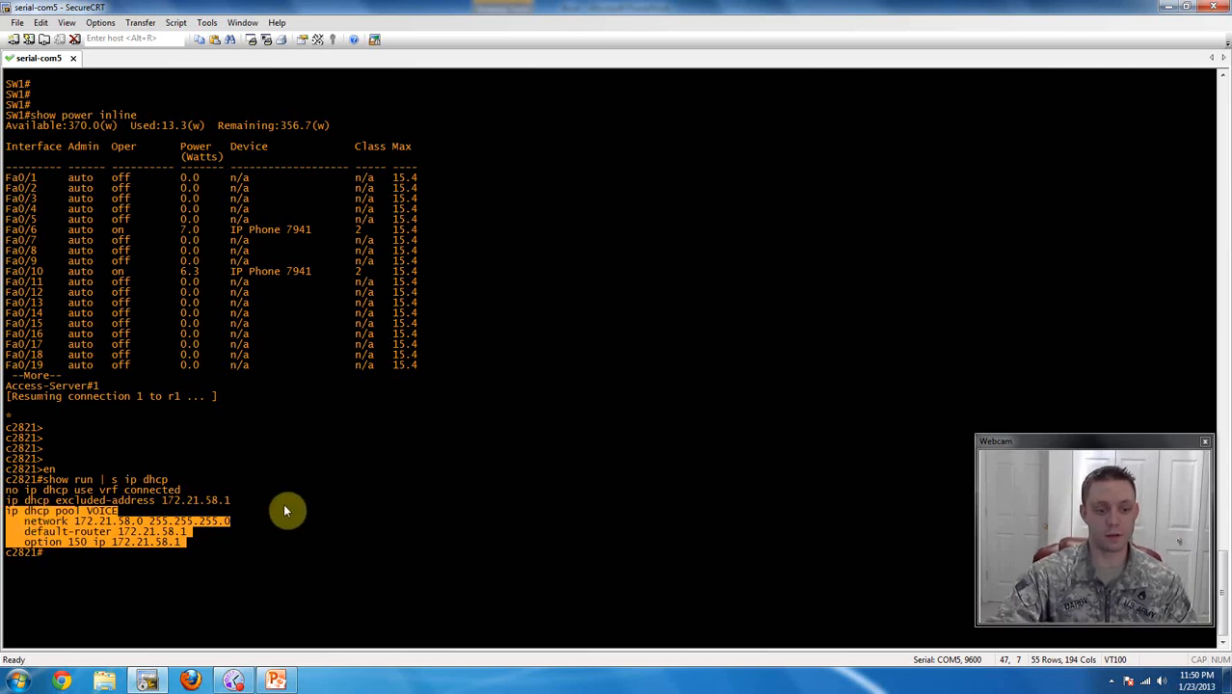